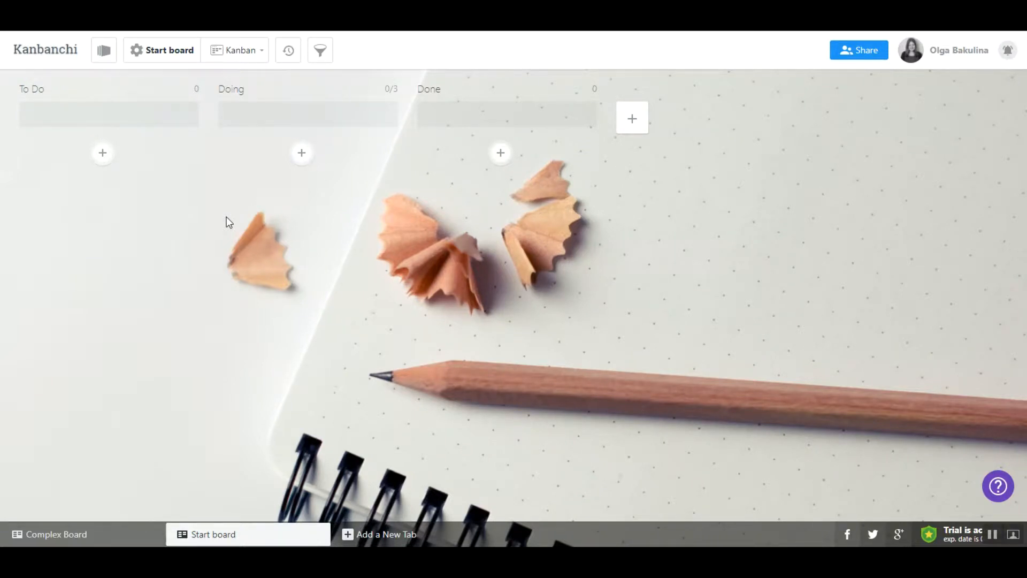
mouse_move(156, 99)
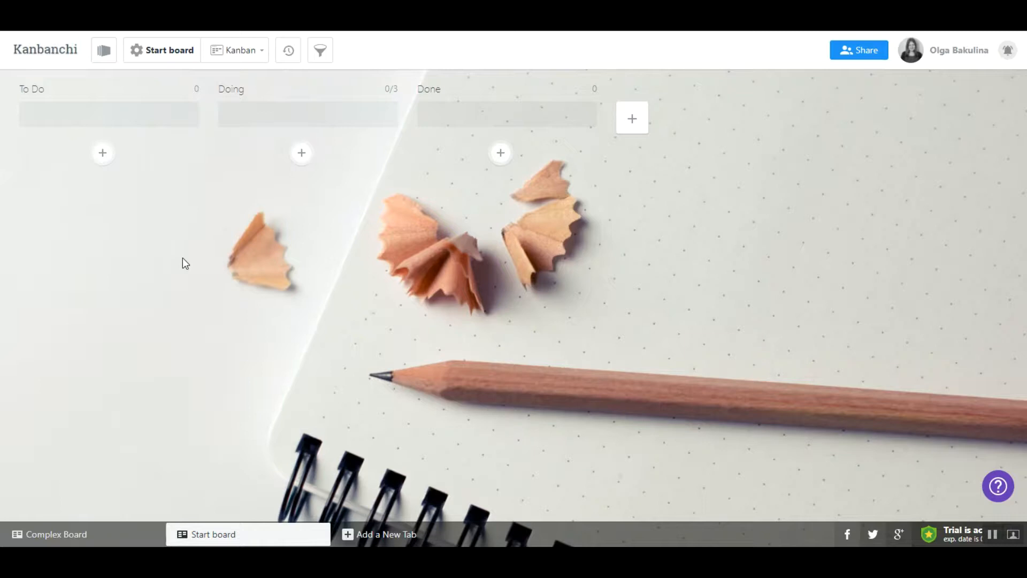
- Add the first cards to To Do, from 'Compose video' through 'Write the article'
click(103, 153)
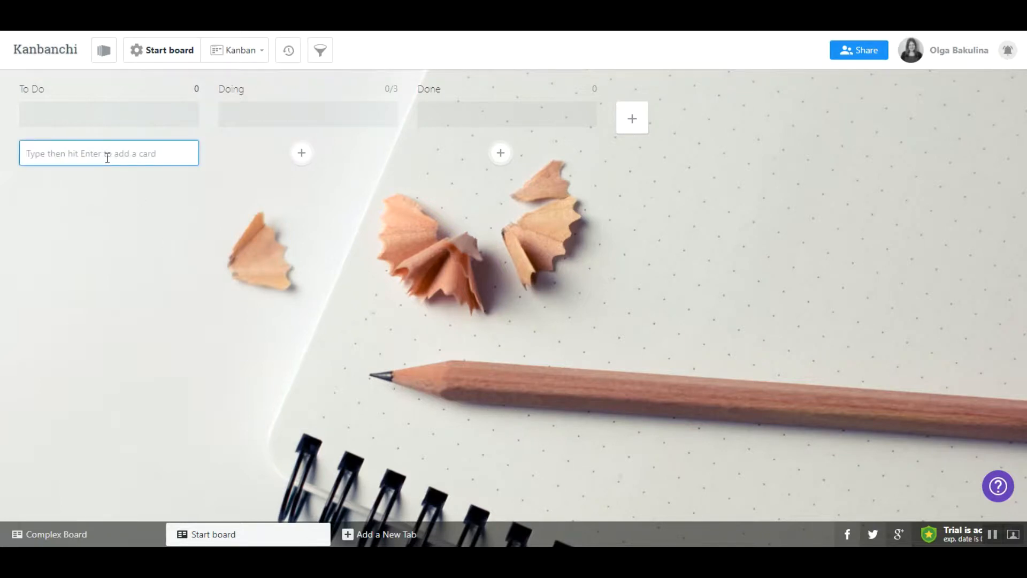
text(Compose video)
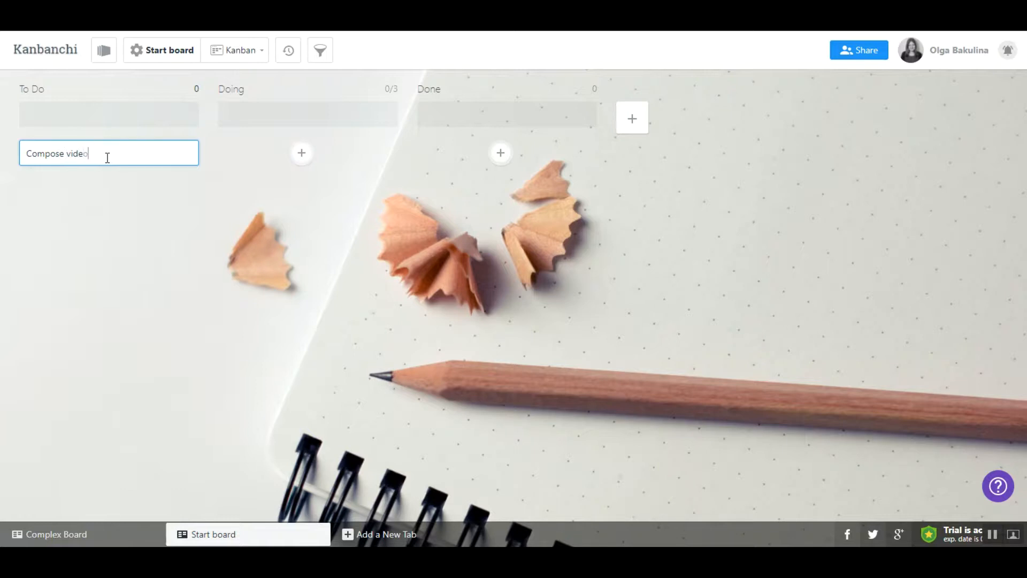
text(Add it to YouTube)
text(Write)
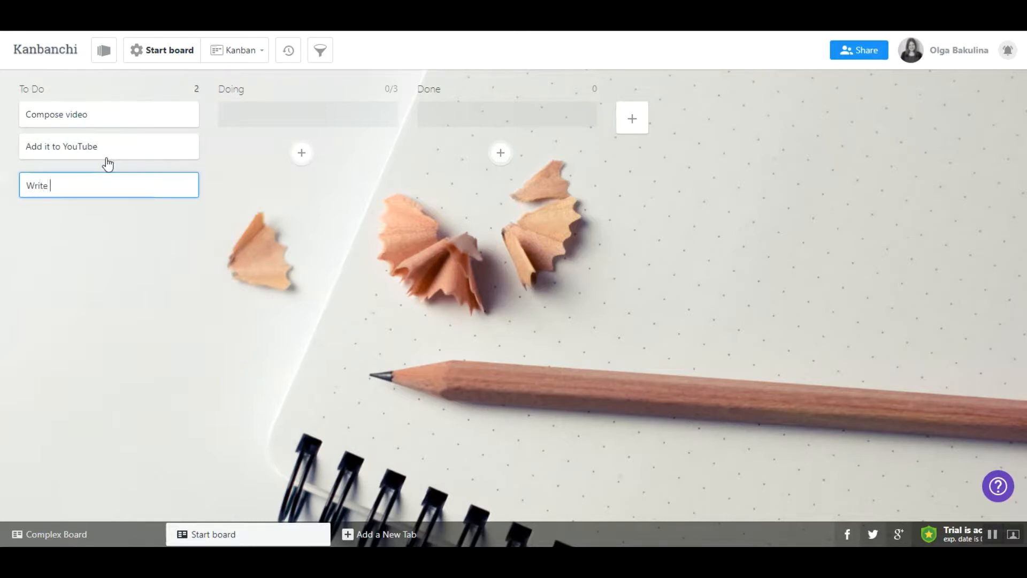
text(the a)
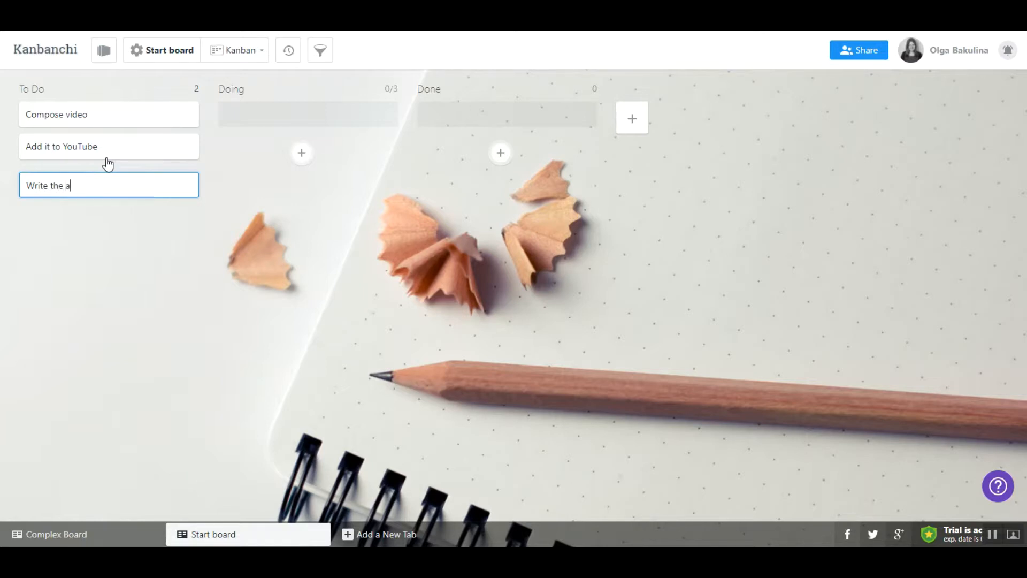
key(Enter)
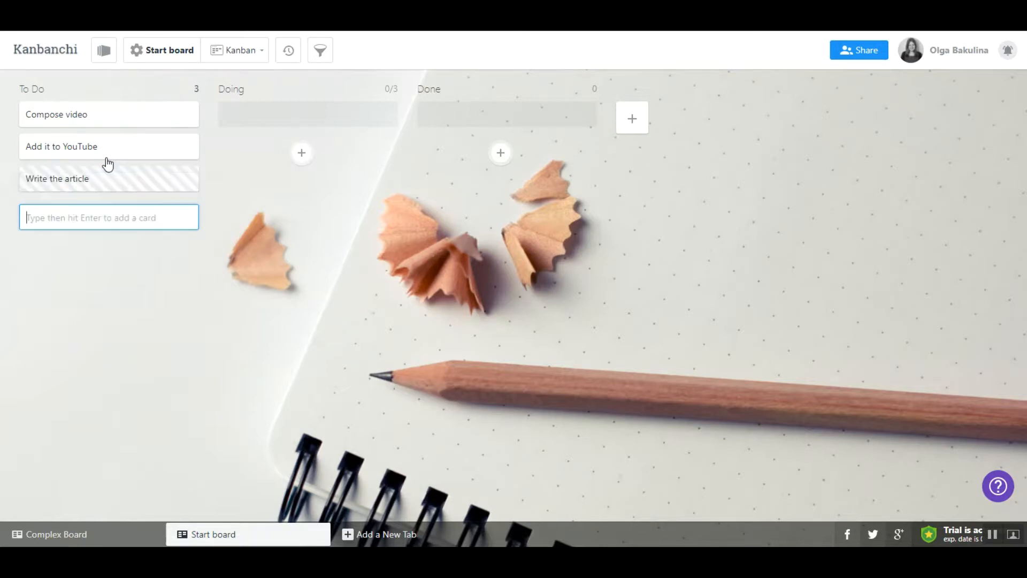
- Add cards 'Share with subscribers', 'Post on Facebook' and 'Post on Twiter' to To Do
text(Share with our s)
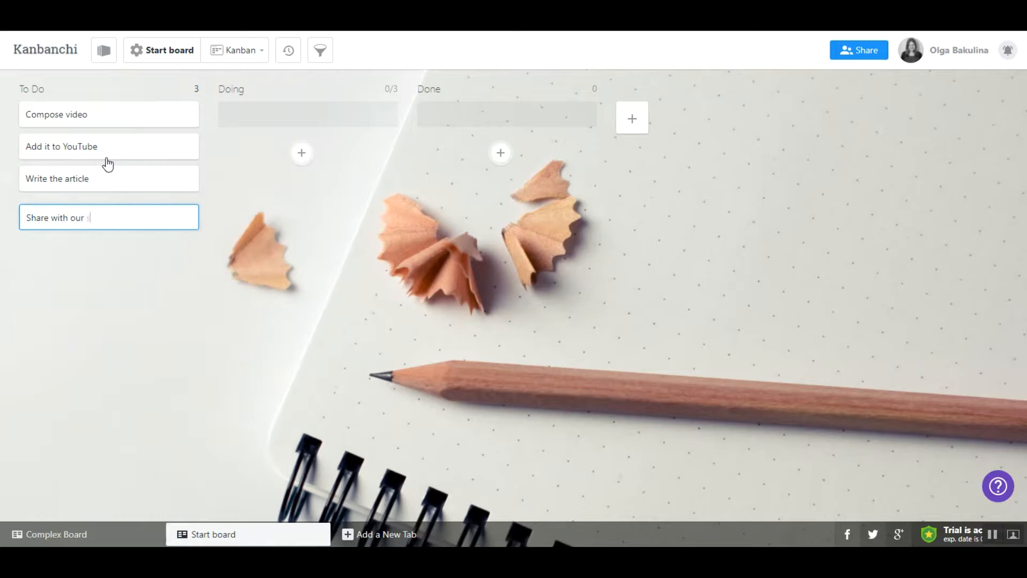
text(ubscribers)
text(P)
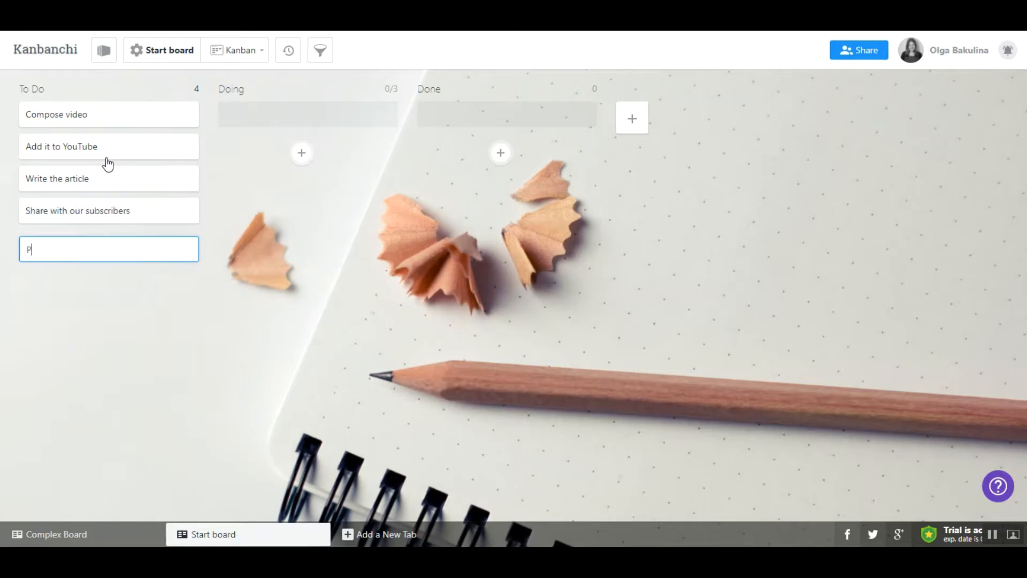
text(ost on)
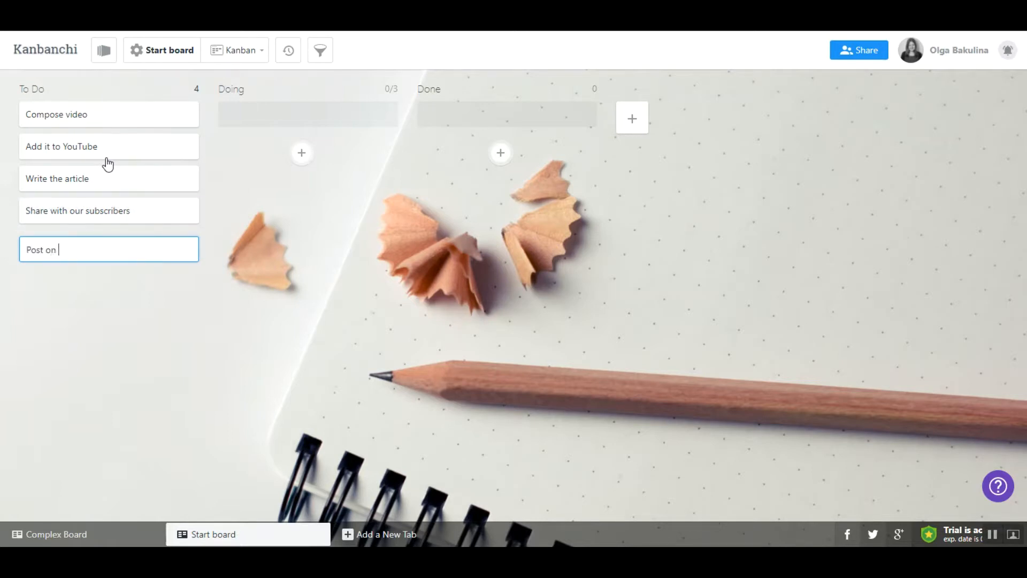
text(Facebook)
text(Post)
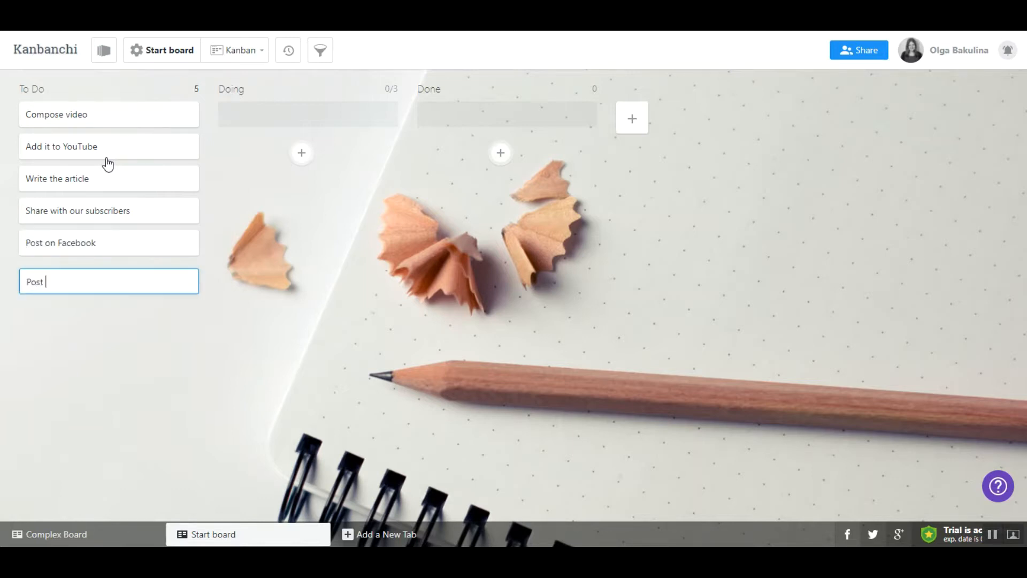
text(on)
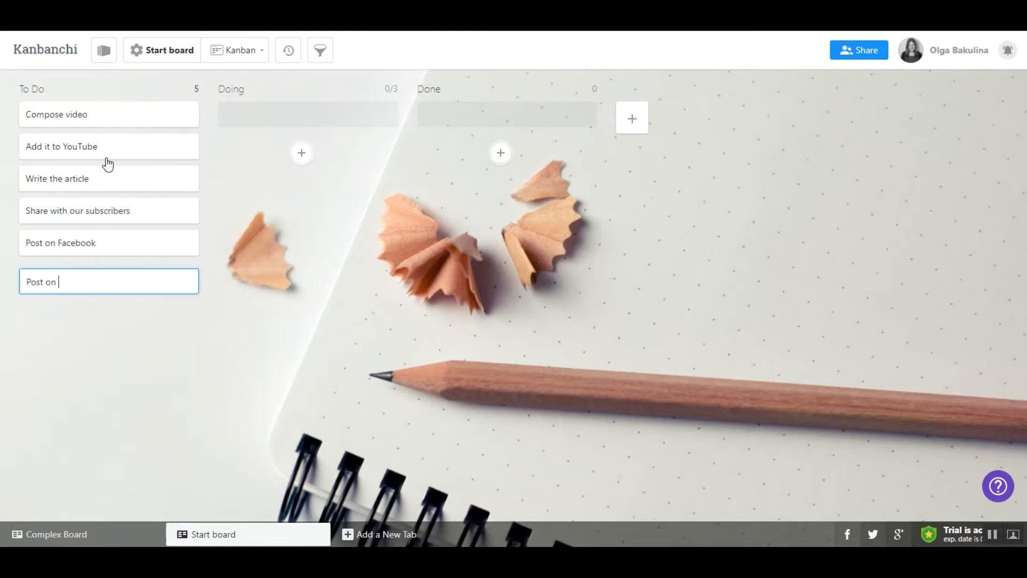
text(Twiter)
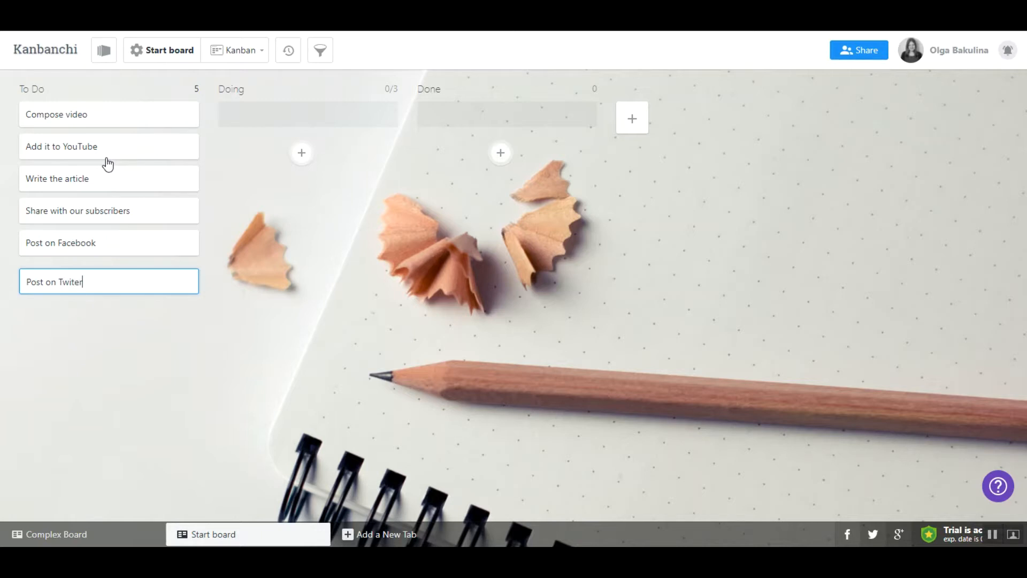
key(Enter)
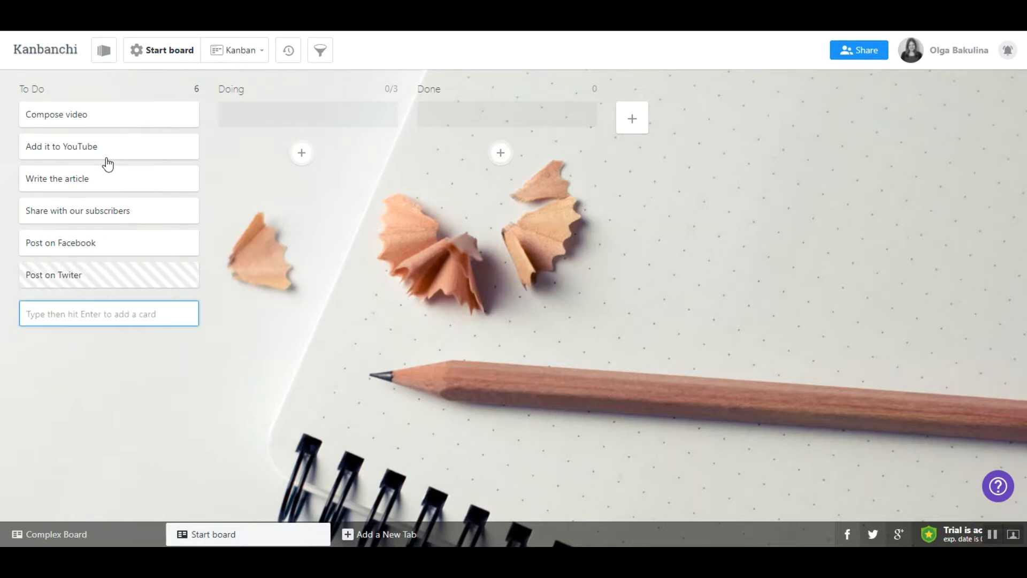
- Add the final 'Add to our website' card to To Do
text(Add to our)
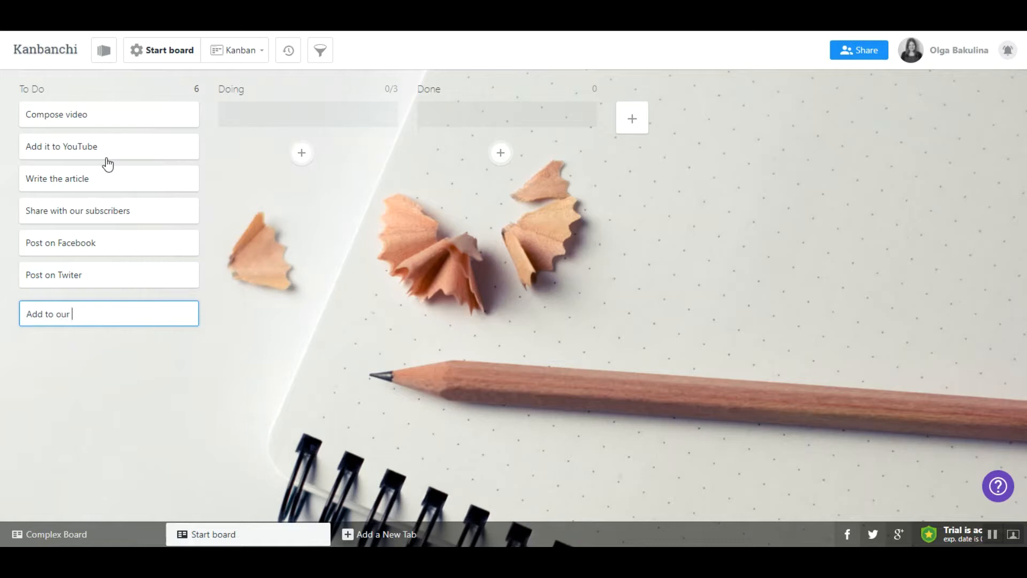
text(websi)
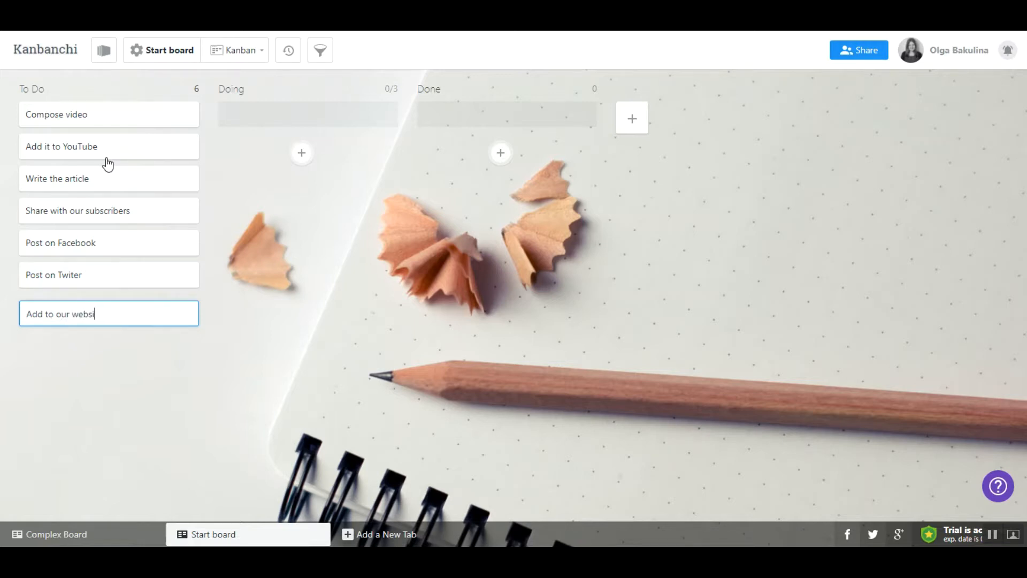
key(Enter)
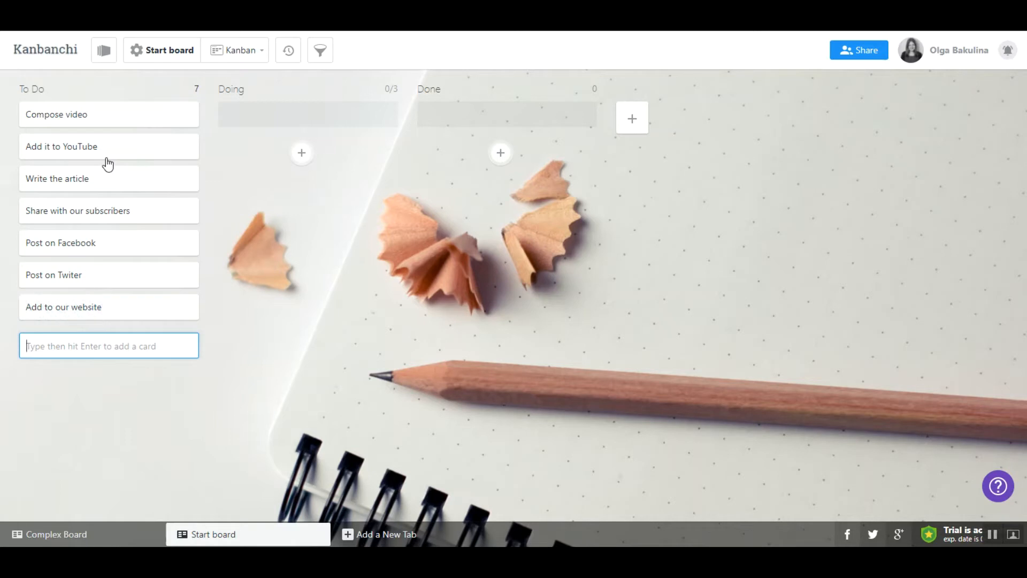
mouse_move(226, 301)
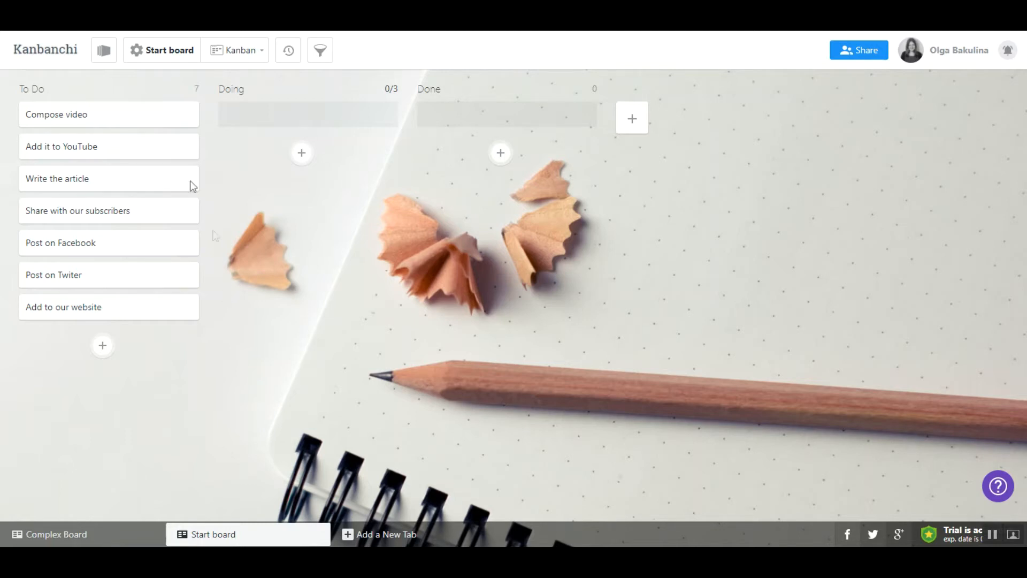
mouse_move(169, 122)
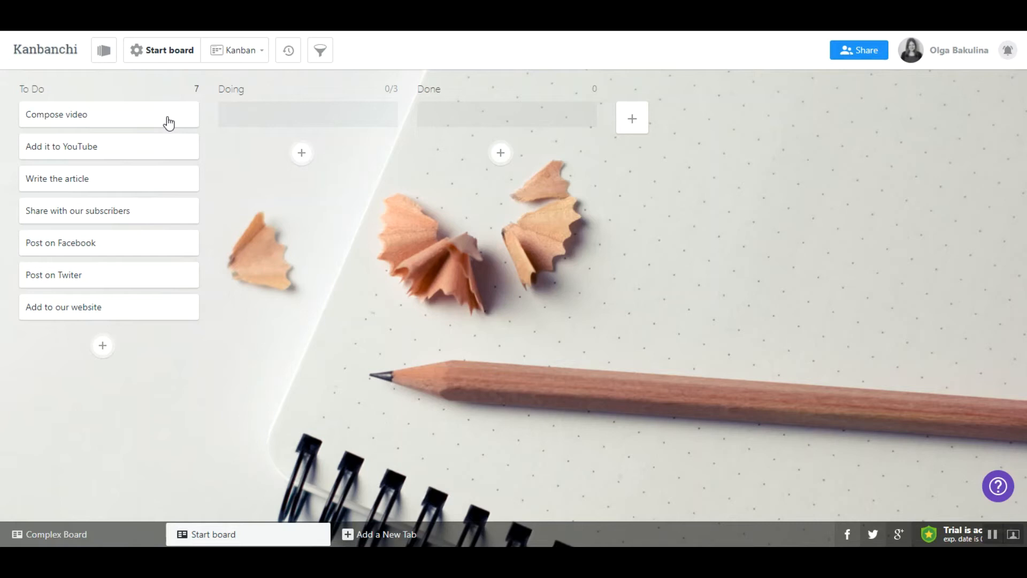
- Move the 'Compose video' card from To Do into Doing, then on into Done
drag(108, 114, 307, 114)
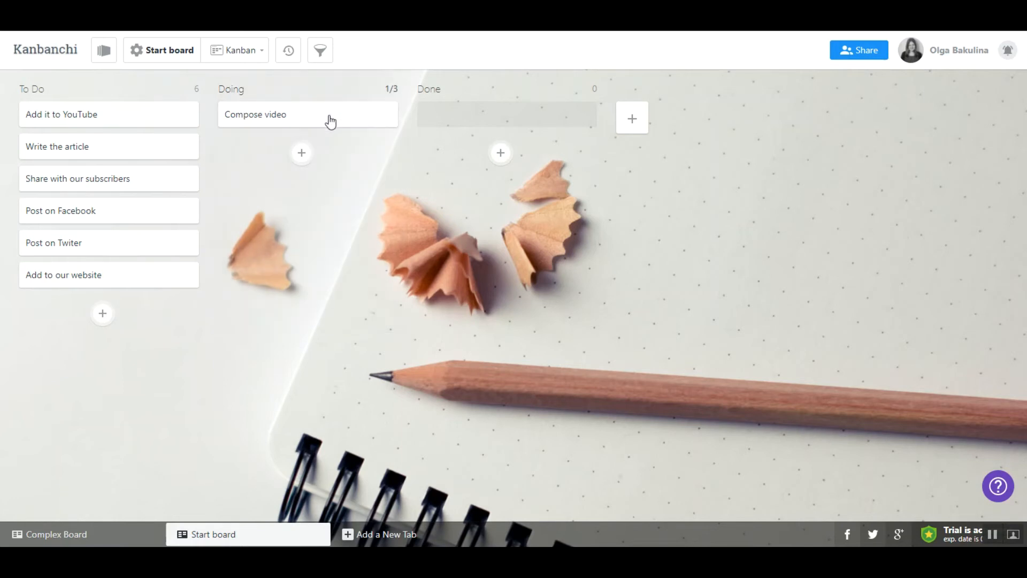
drag(308, 114, 506, 115)
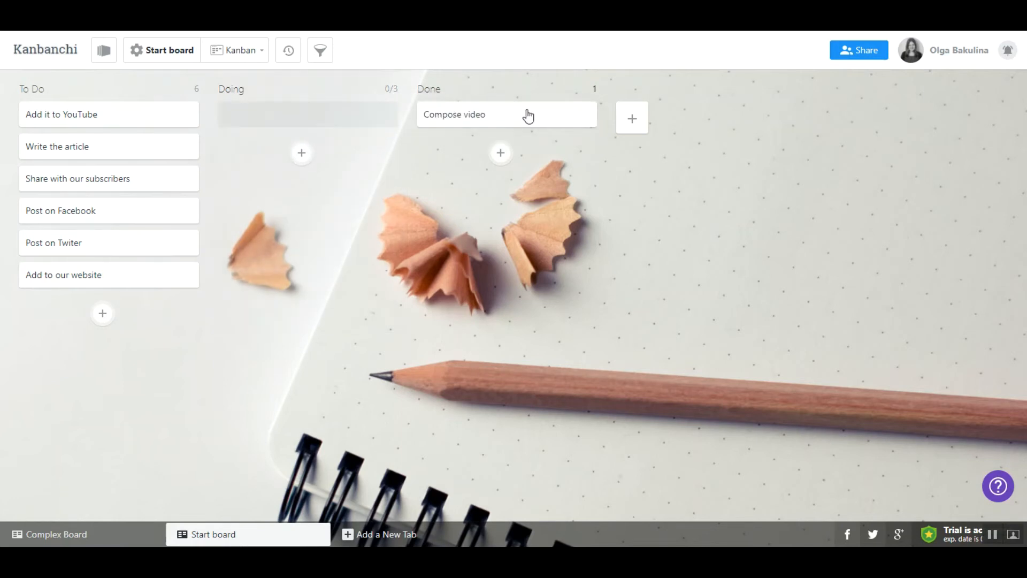
mouse_move(647, 157)
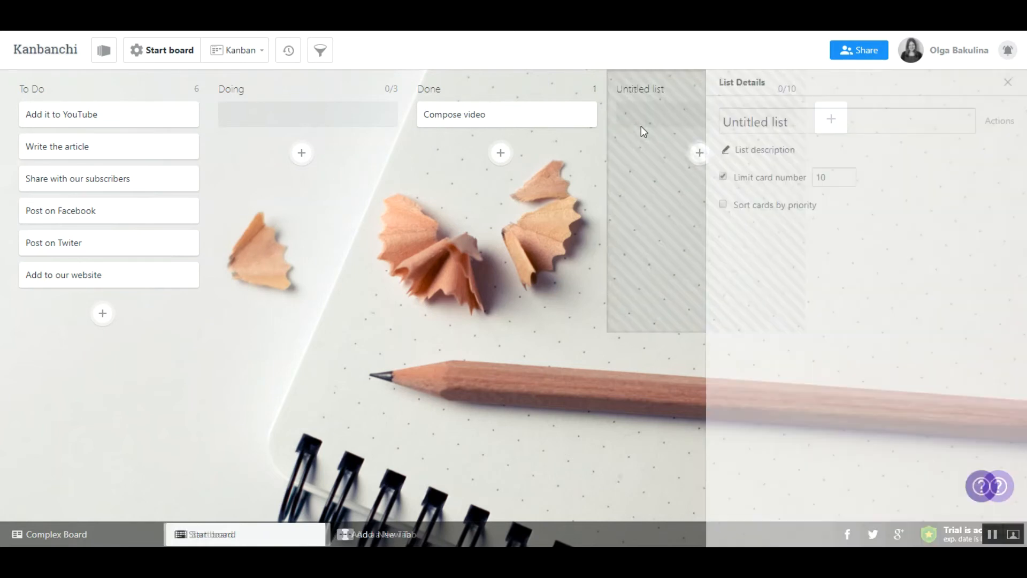
- Name the newly added list 'New list' and close its details panel
click(756, 121)
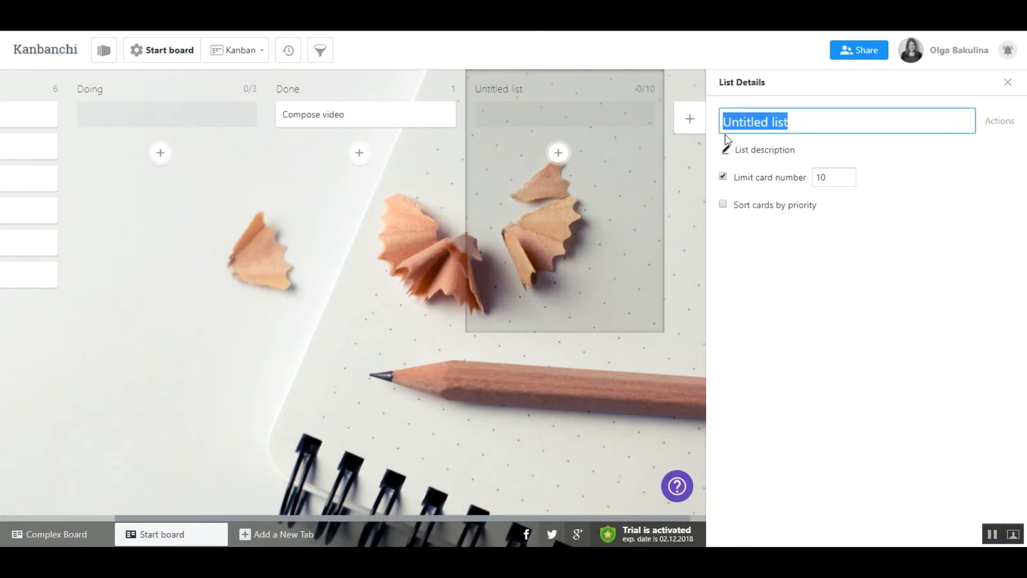
text(New lis)
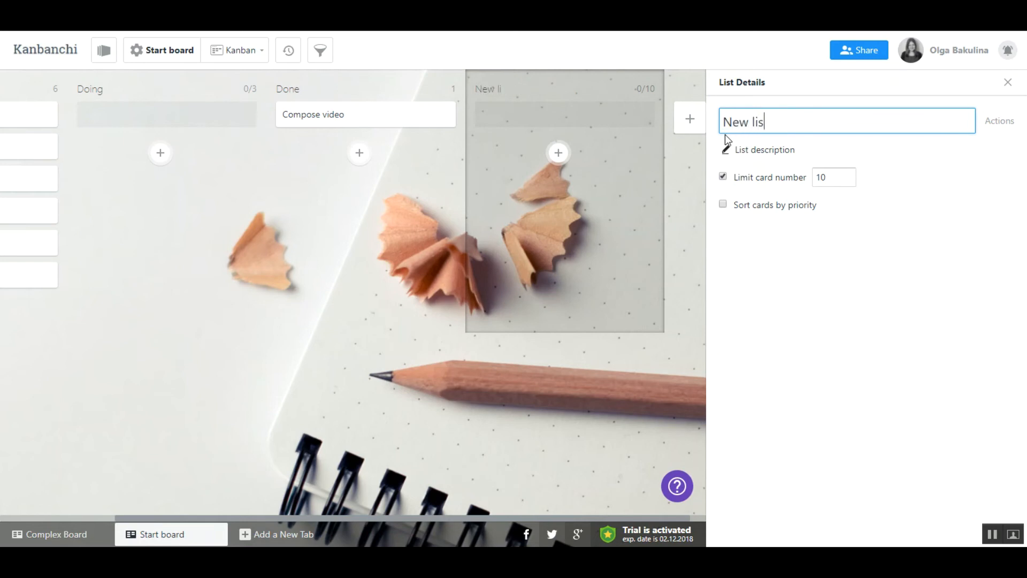
text(t)
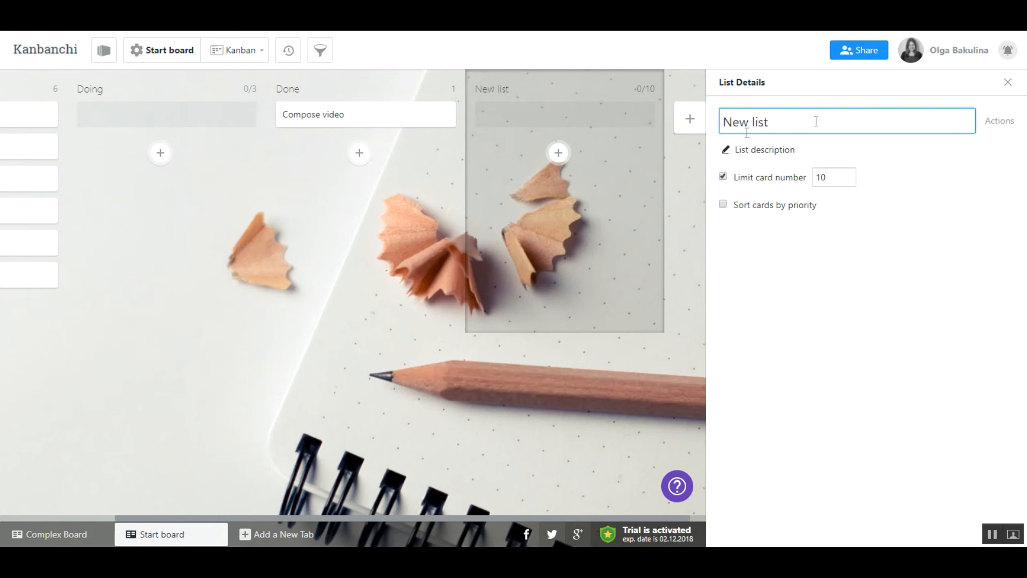
click(1007, 81)
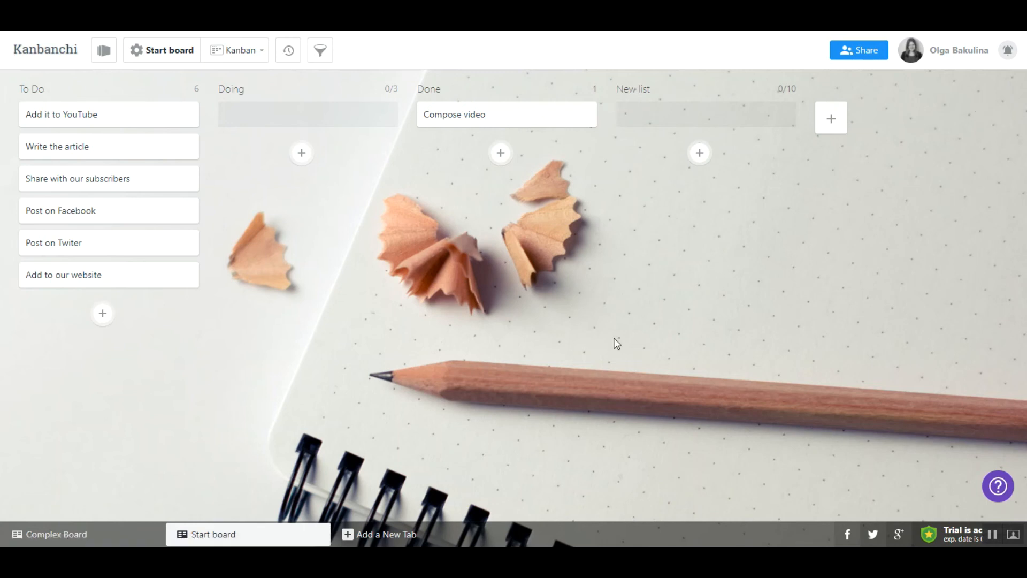